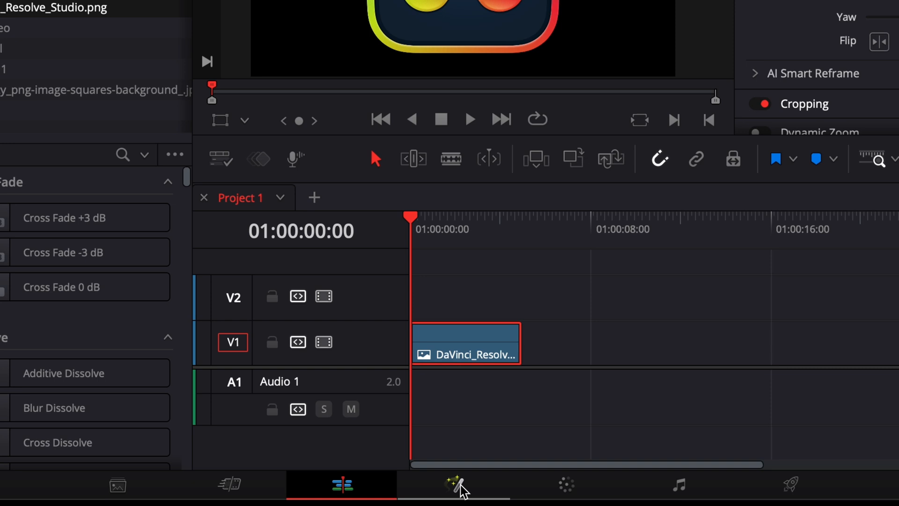
- Switch to the Fusion page to composite the logo clip
click(455, 485)
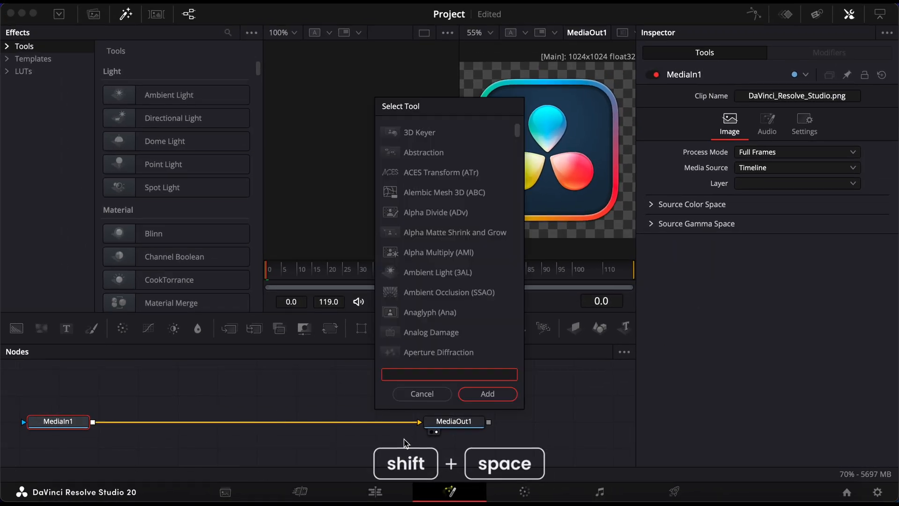
- Search 'image' and insert Image Plane 3D between MediaIn1 and MediaOut1
text(image)
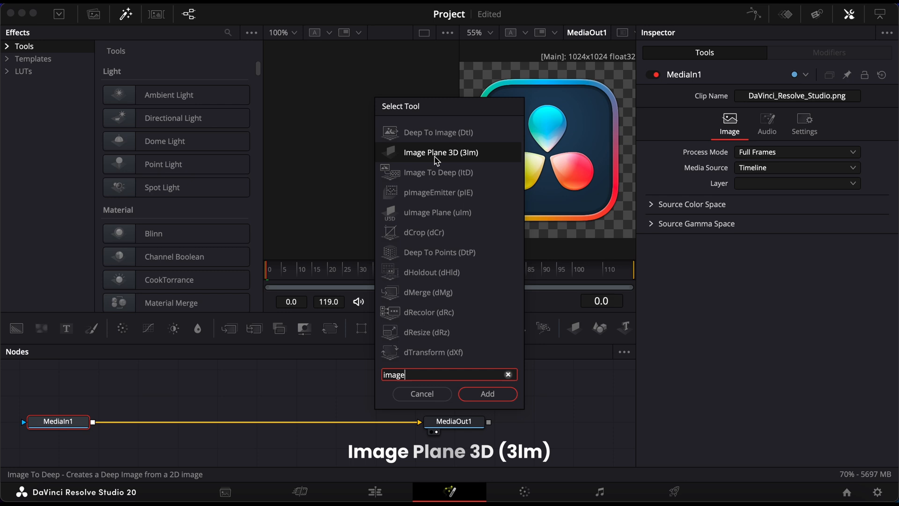
click(486, 394)
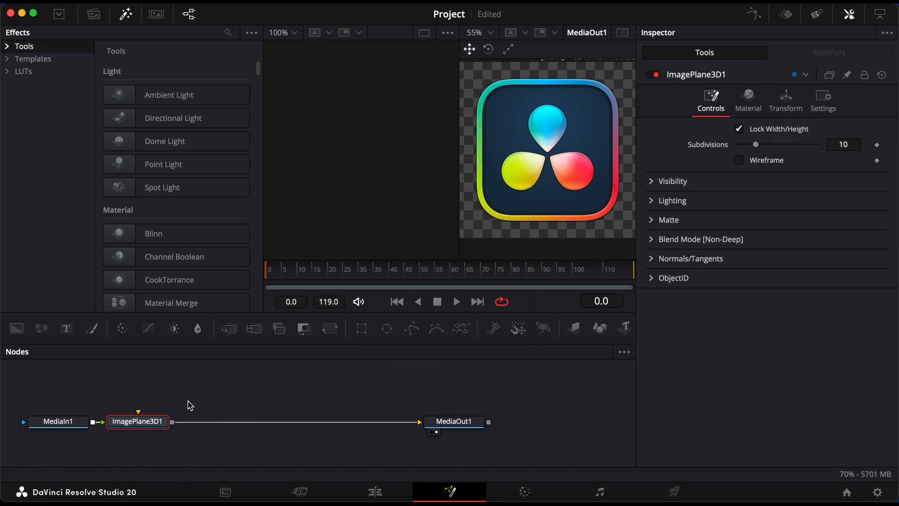
key(shift+space)
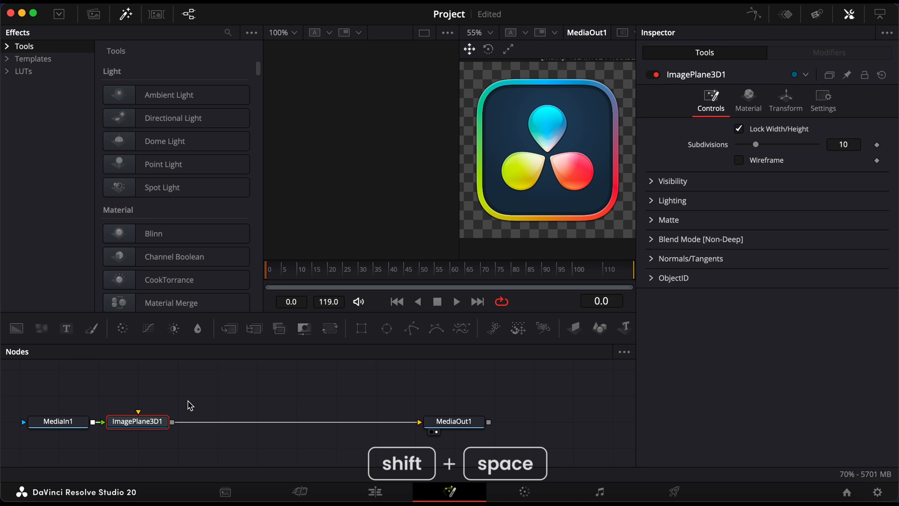
- Find 'dupli' in Select Tool and add Duplicate 3D after the image plane
key(shift+space)
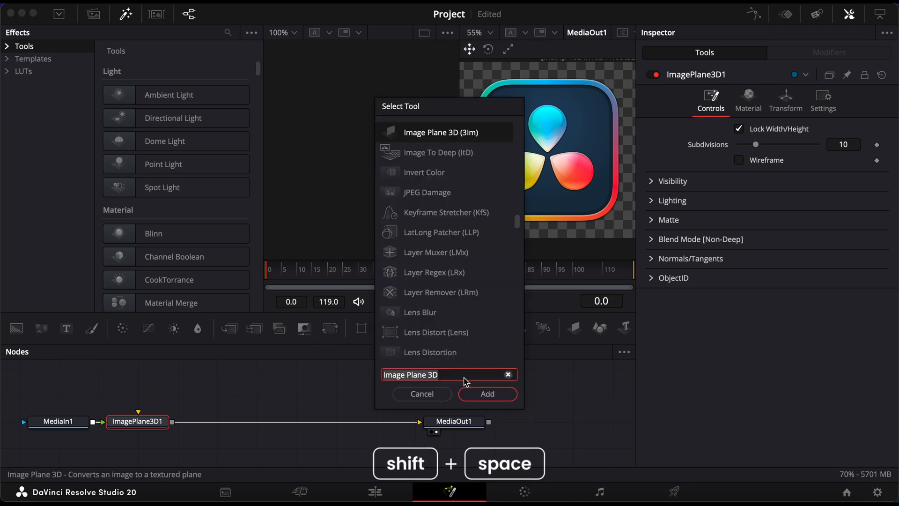
text(duplicate 3D)
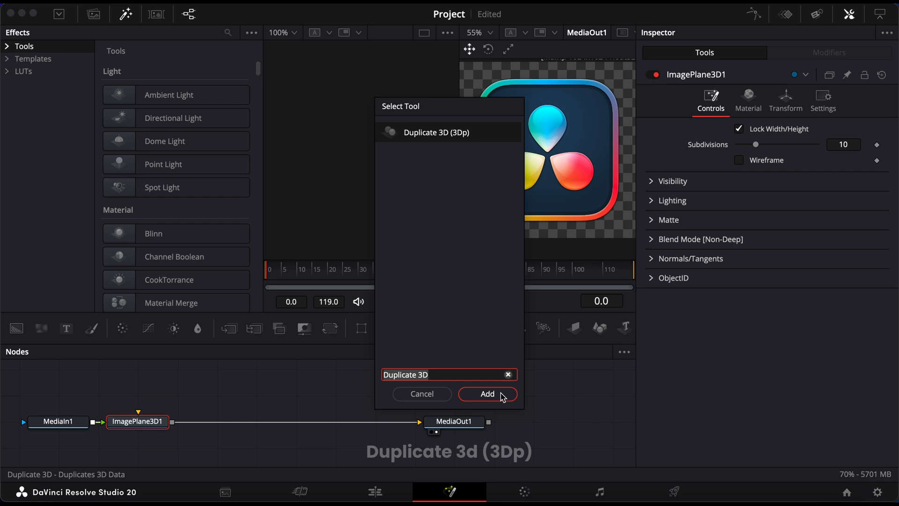
click(487, 394)
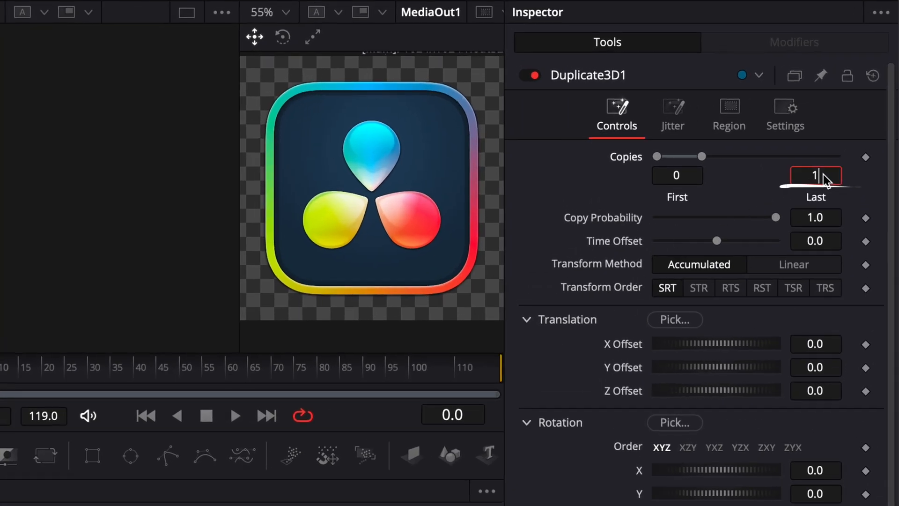
- Give Duplicate3D1 100 copies with a 0.002 Z offset, then add Transform 3D
text(100)
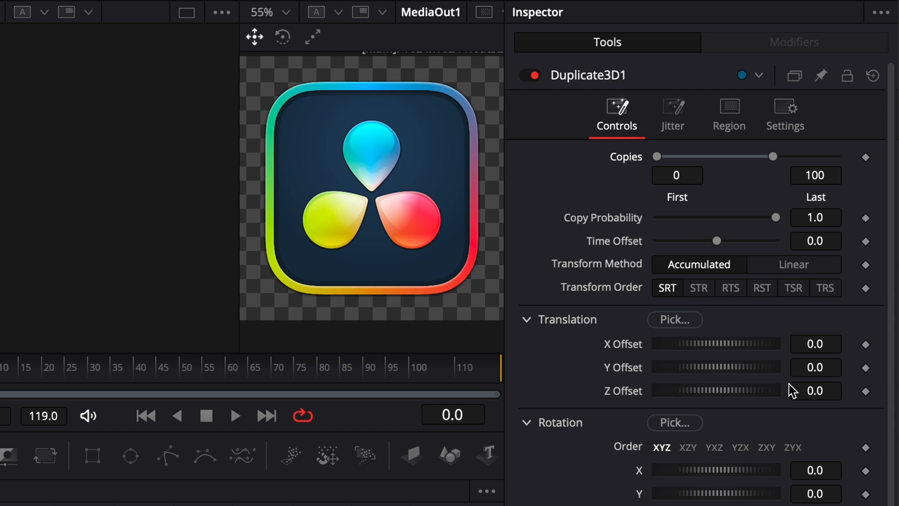
click(815, 390)
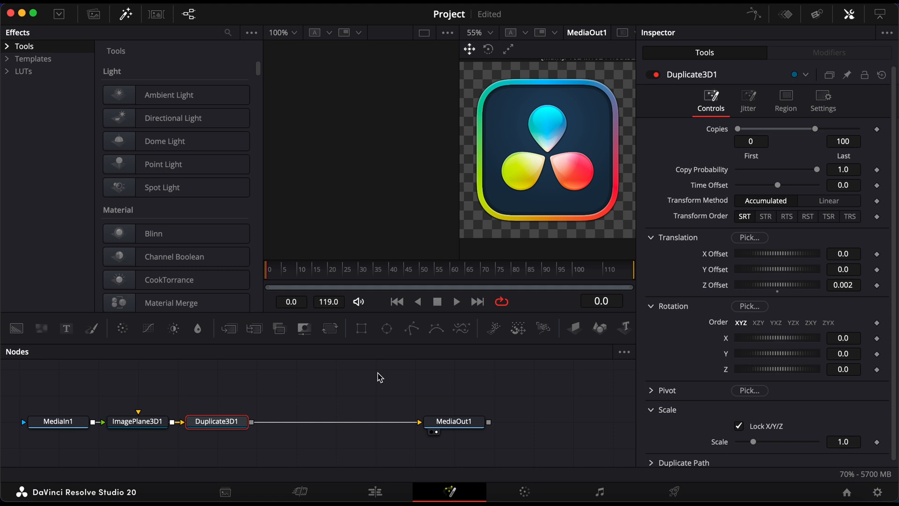
mouse_move(257, 407)
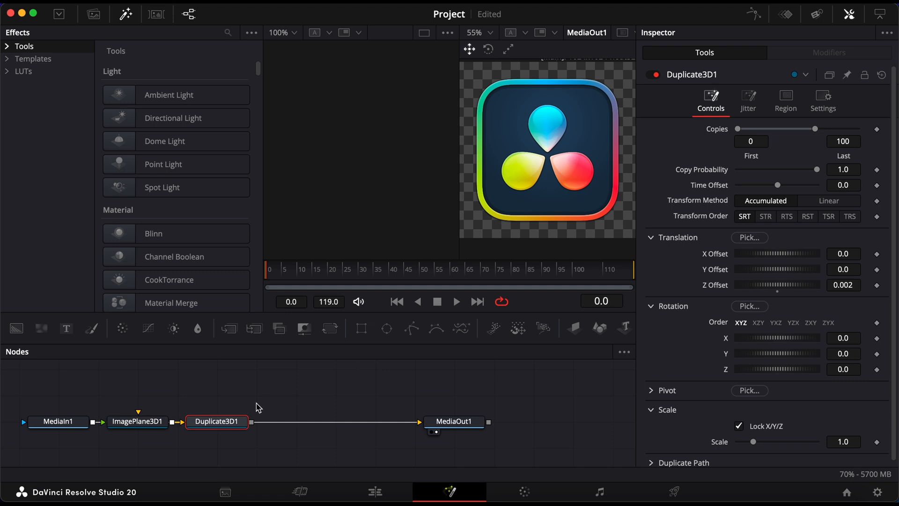
key(shift+space)
text(transfo)
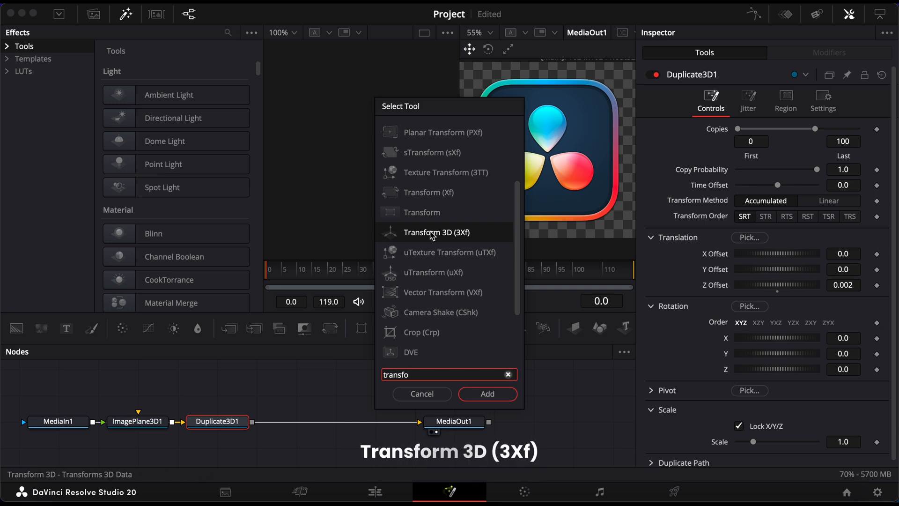
click(486, 394)
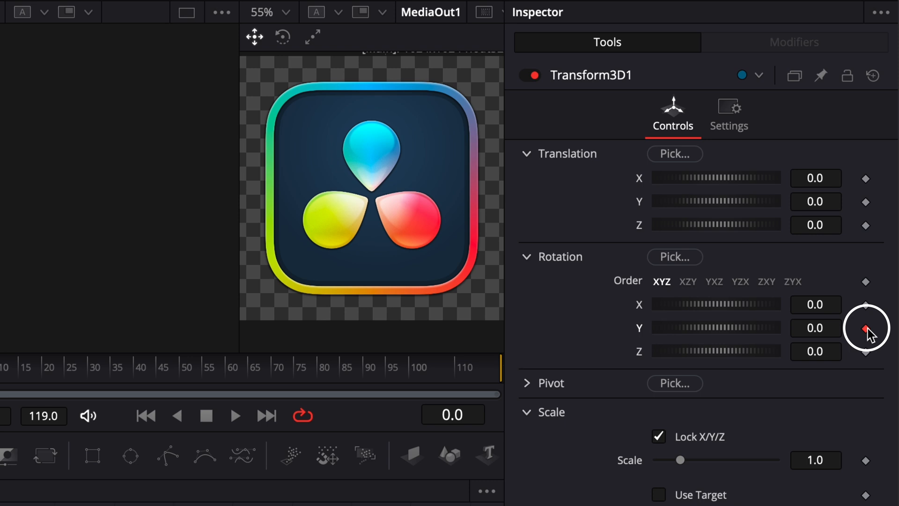
mouse_move(94, 415)
text(rende)
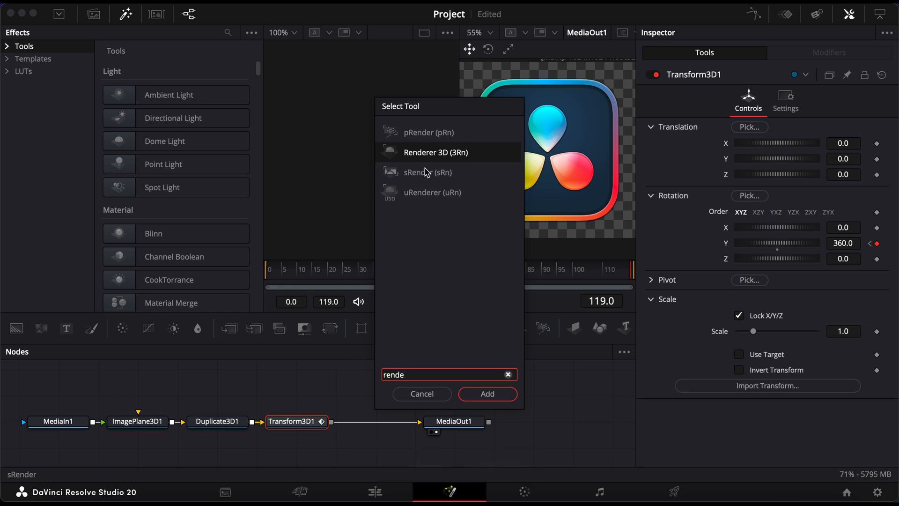
- Add Renderer 3D between Transform3D1 and MediaOut1 to complete the chain
click(487, 393)
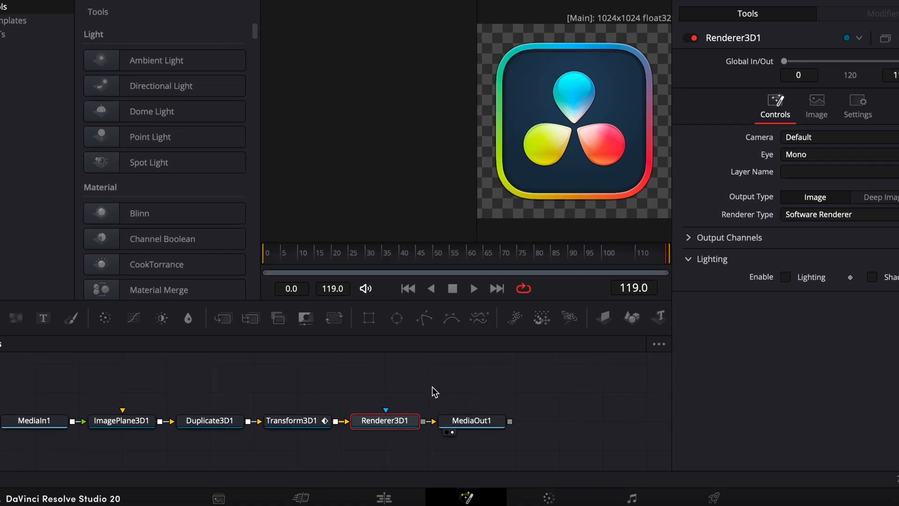